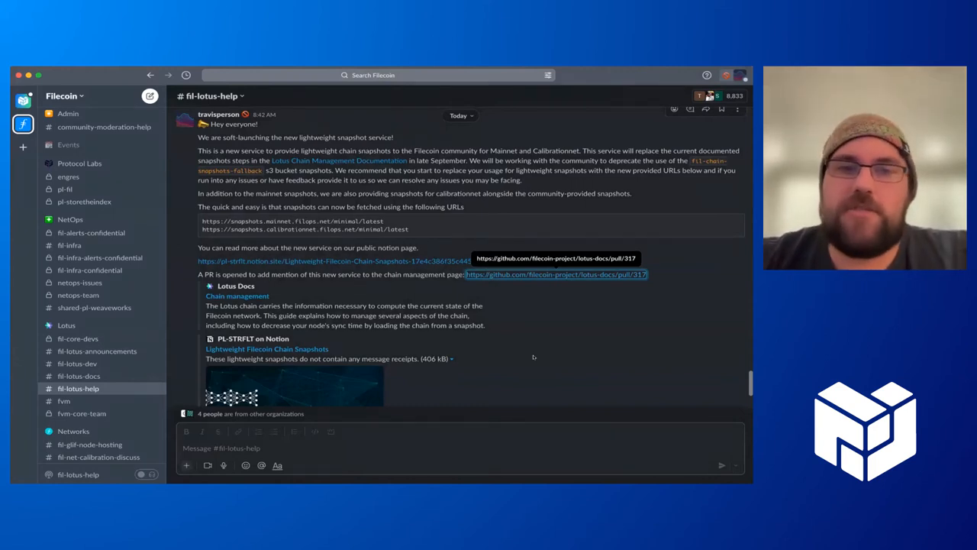
{"action": "mouse_move", "coordinate": [492, 345]}
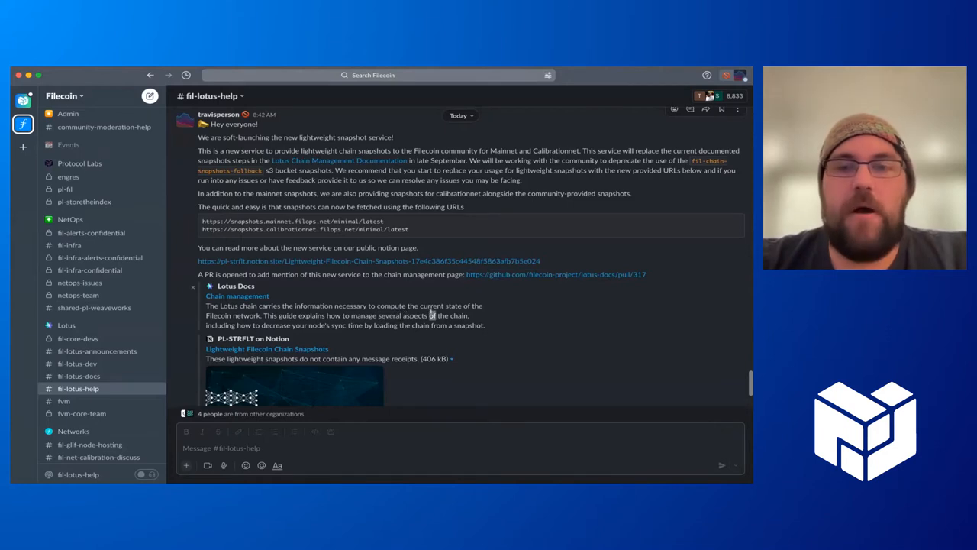
{"action": "mouse_move", "coordinate": [504, 316]}
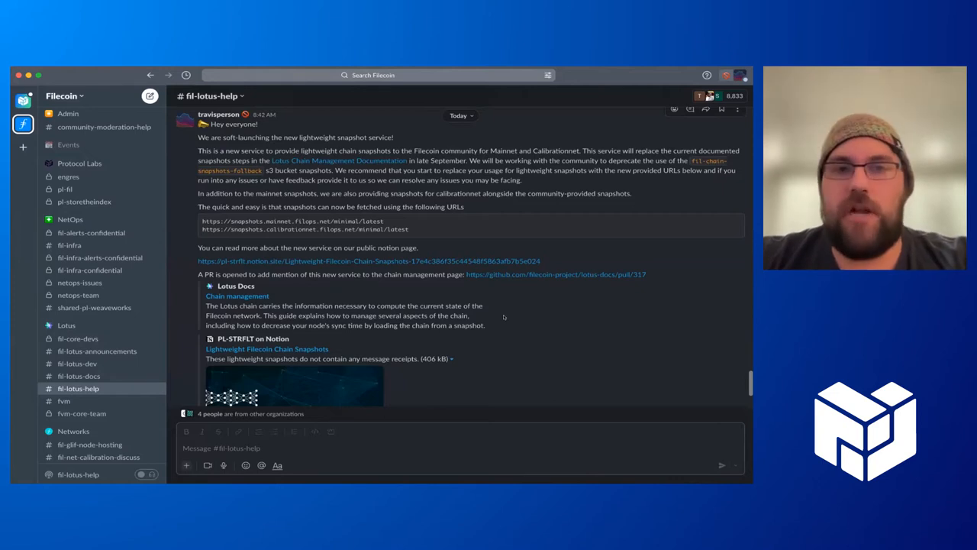
- Bring the Snapshot Links section with the Mainnet and Calibrationnet snapshot URLs into view
{"action": "left_click", "coordinate": [238, 296]}
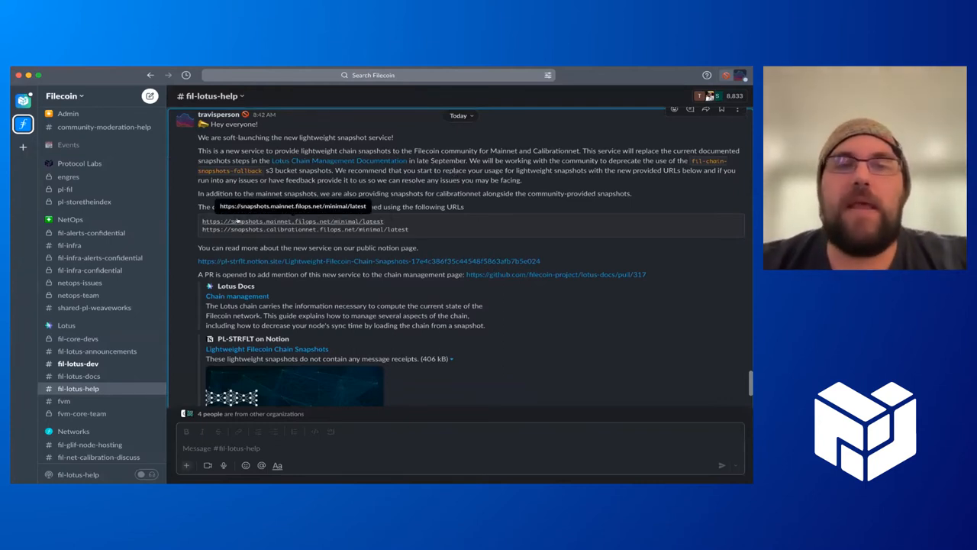
{"action": "mouse_move", "coordinate": [177, 252]}
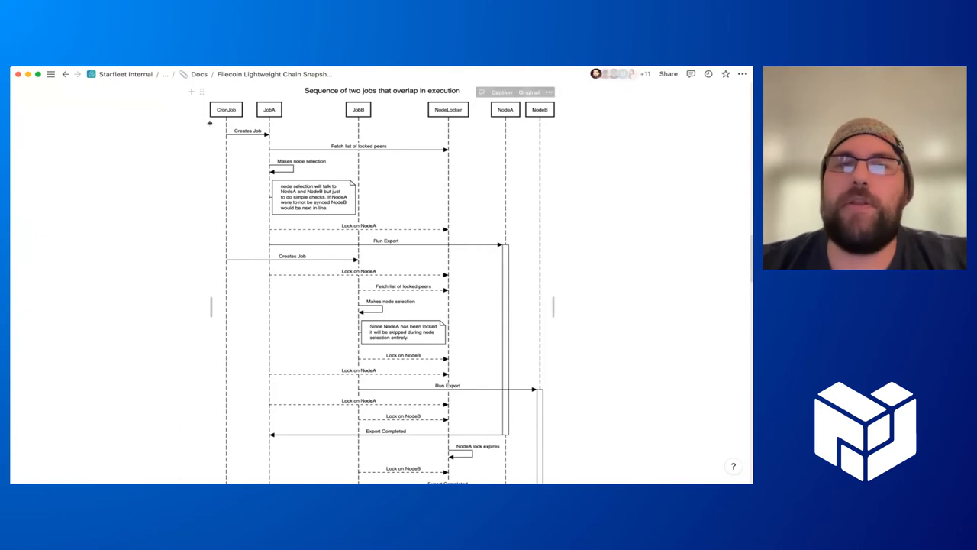
{"action": "mouse_move", "coordinate": [202, 219]}
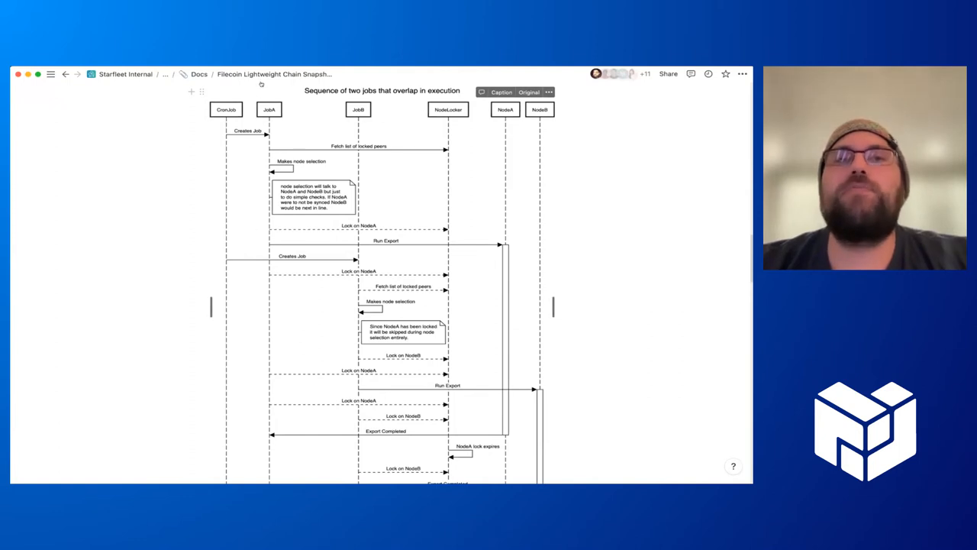
{"action": "mouse_move", "coordinate": [458, 227]}
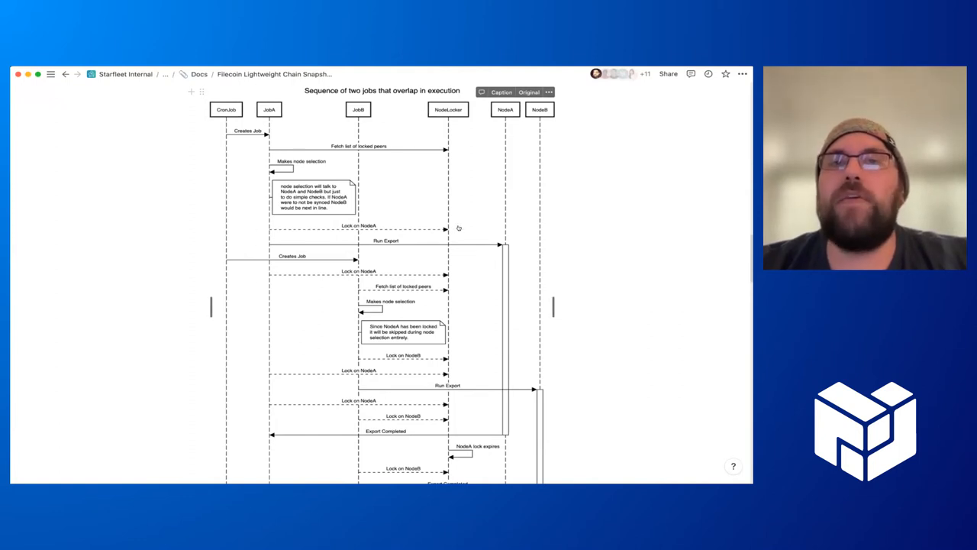
{"action": "mouse_move", "coordinate": [503, 241]}
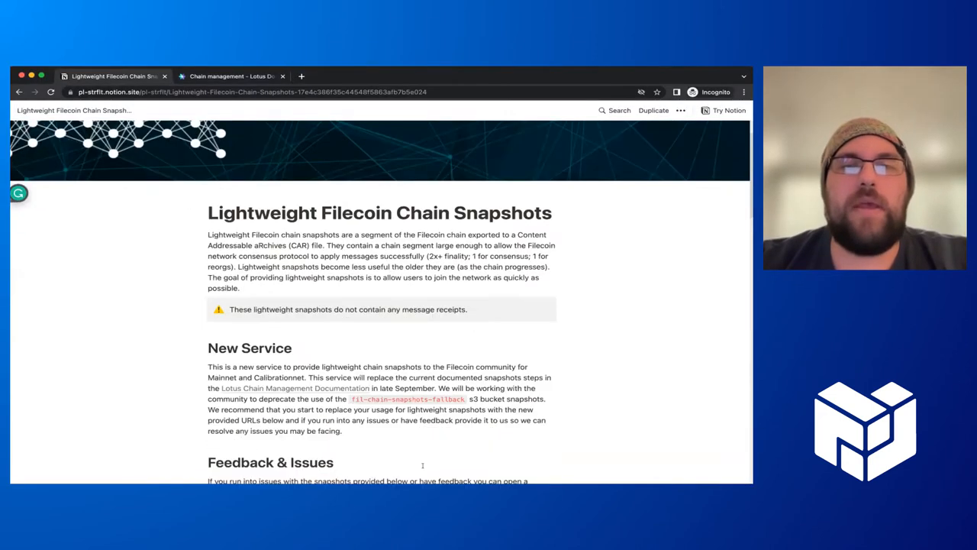
{"action": "scroll", "scroll_direction": "down", "scroll_amount": 3}
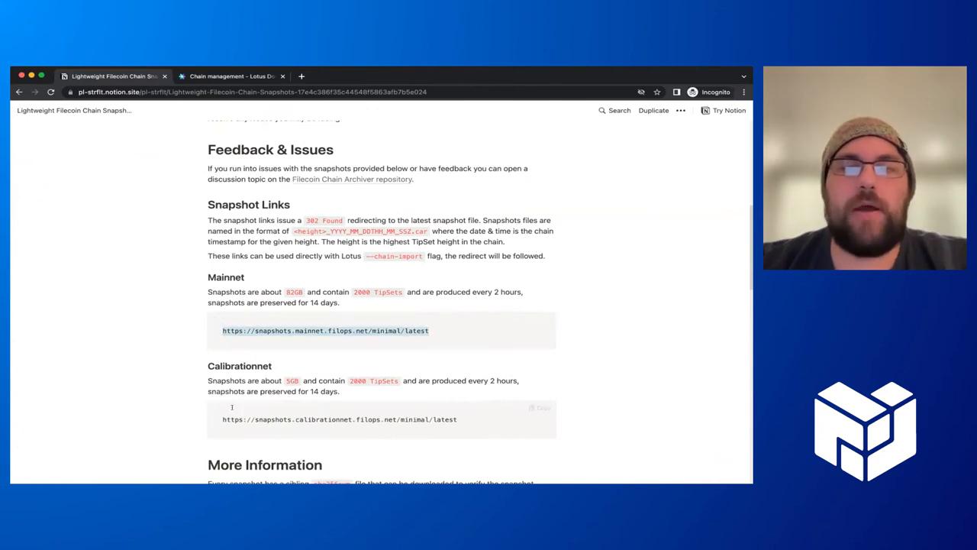
{"action": "mouse_move", "coordinate": [324, 330]}
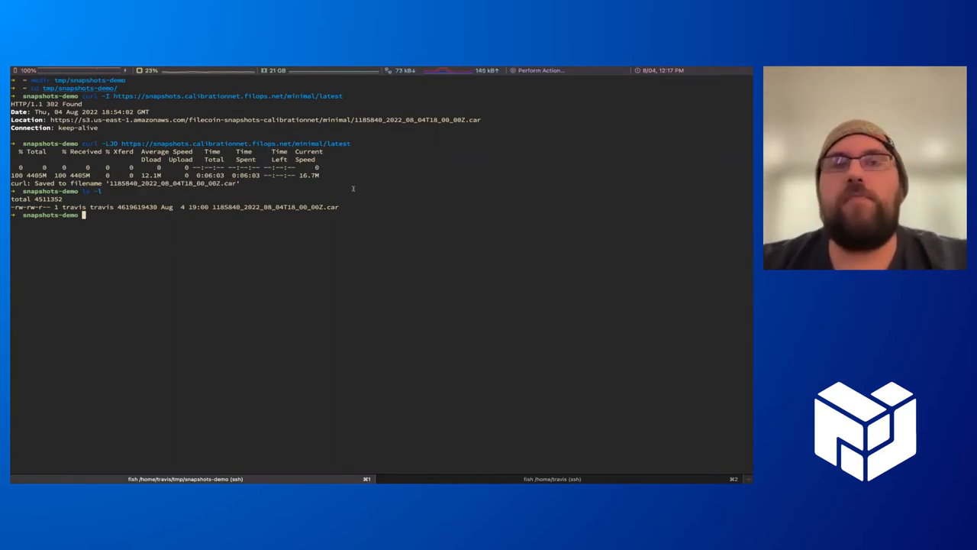
{"action": "mouse_move", "coordinate": [246, 271]}
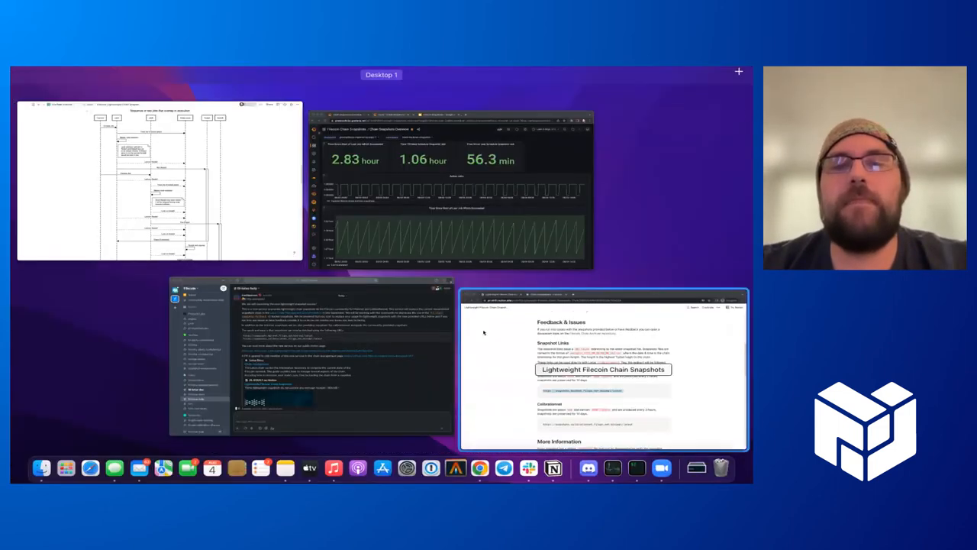
- Return to the snapshot docs and review the S3 Buckets section, highlighting the fallback bucket address
{"action": "left_click", "coordinate": [603, 372]}
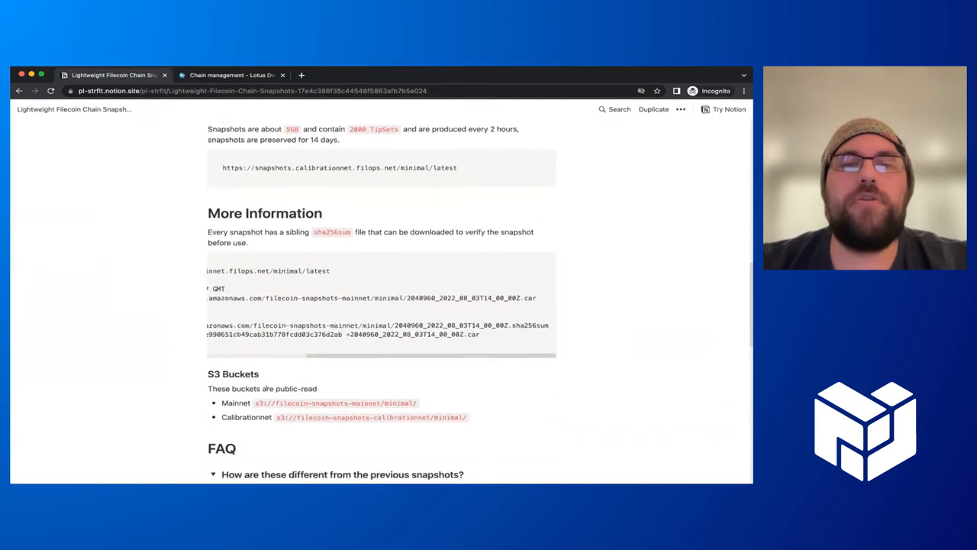
{"action": "scroll", "scroll_direction": "down", "scroll_amount": 3}
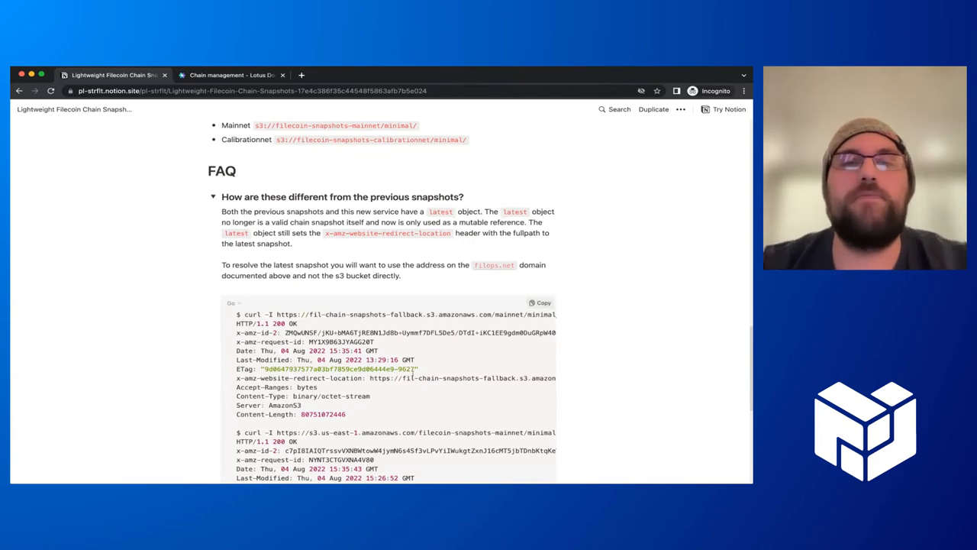
{"action": "scroll", "scroll_direction": "right", "scroll_amount": 3}
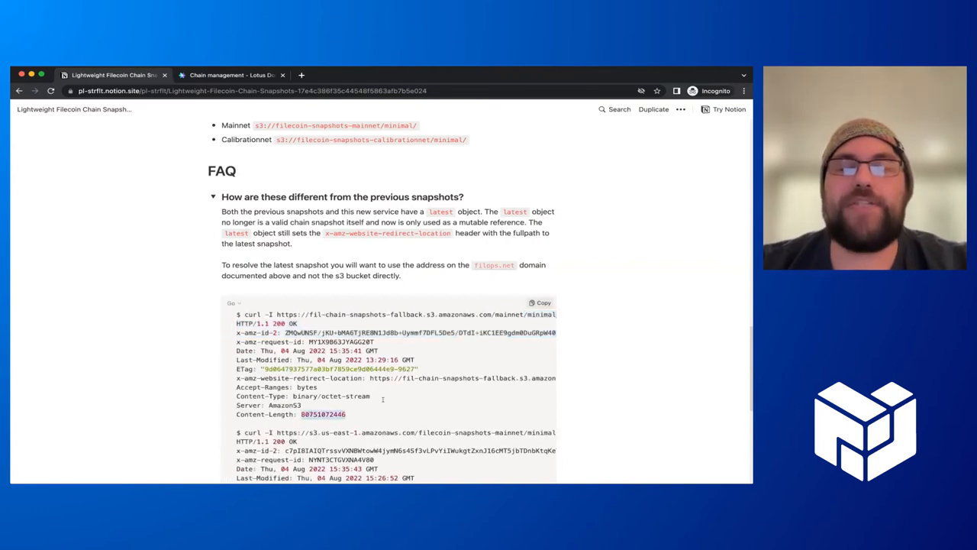
{"action": "scroll", "scroll_direction": "down", "scroll_amount": 3}
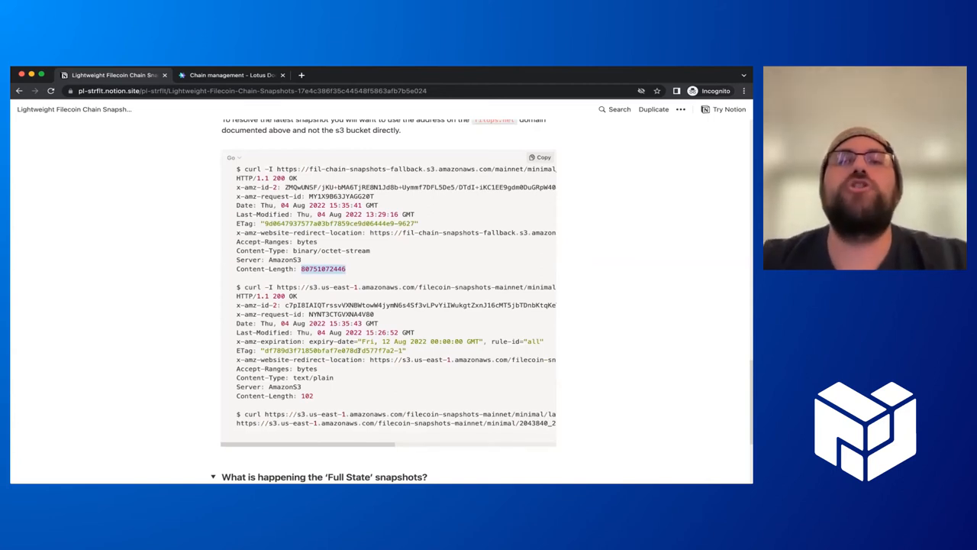
{"action": "mouse_move", "coordinate": [400, 279]}
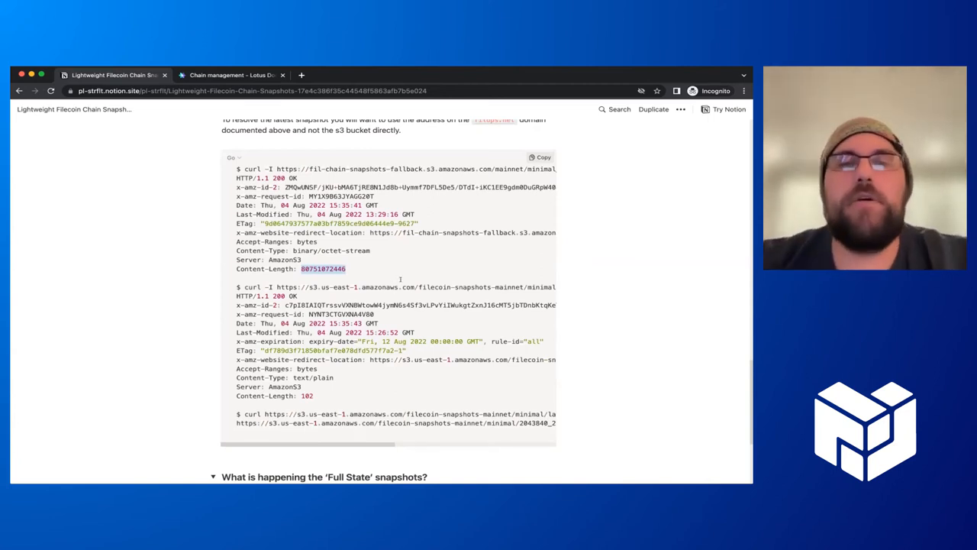
{"action": "scroll", "scroll_direction": "right", "scroll_amount": 3}
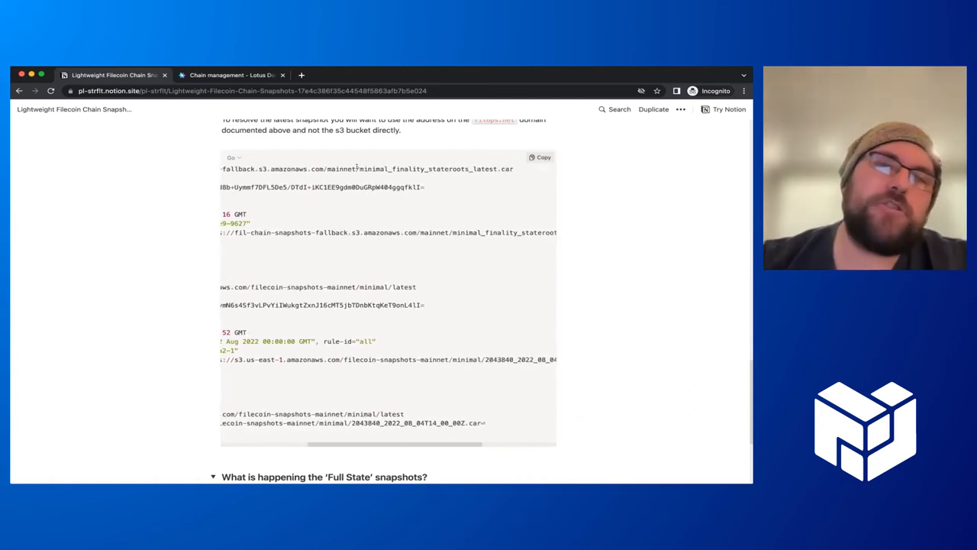
{"action": "double_click", "coordinate": [436, 168]}
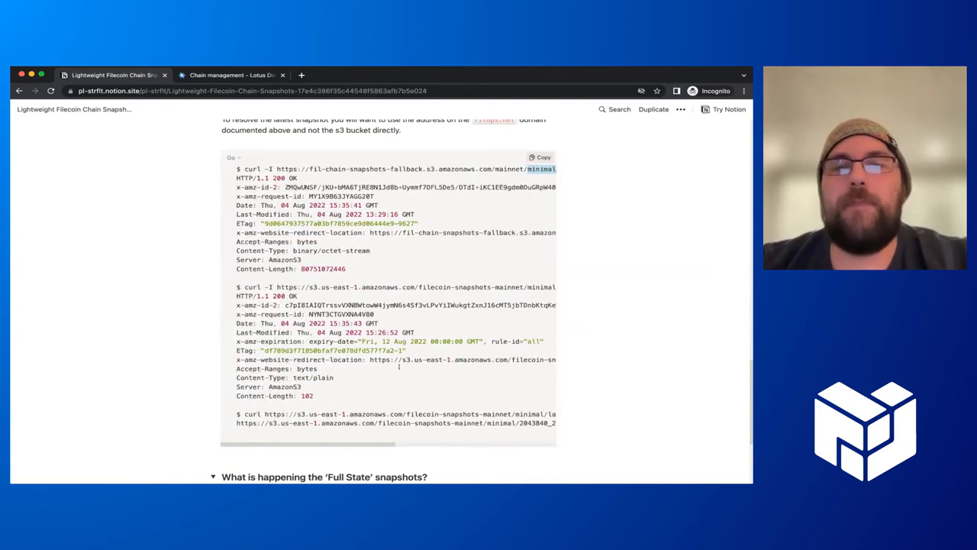
{"action": "scroll", "scroll_direction": "right", "scroll_amount": 3}
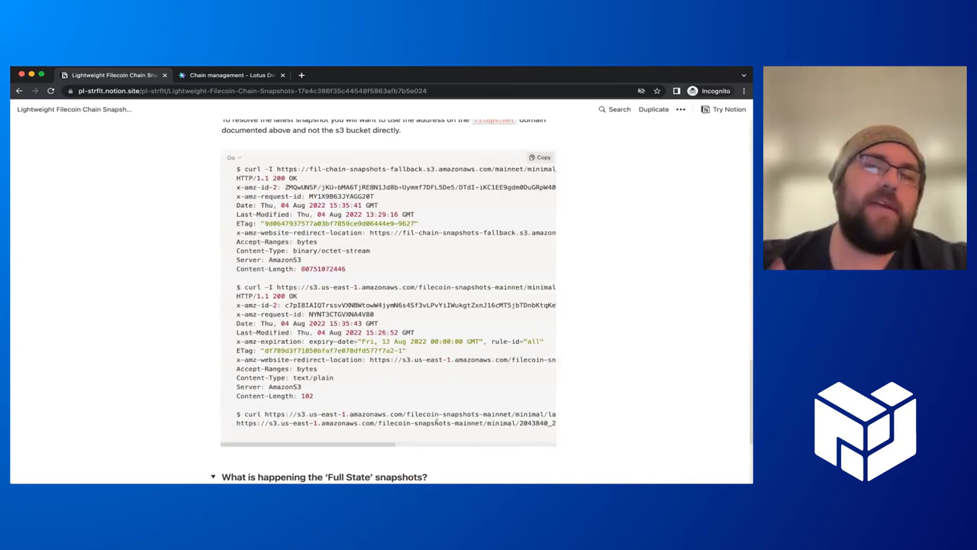
- Review the More Information section and the FAQ on previous snapshots before returning to Slack
{"action": "scroll", "scroll_direction": "up", "scroll_amount": 3}
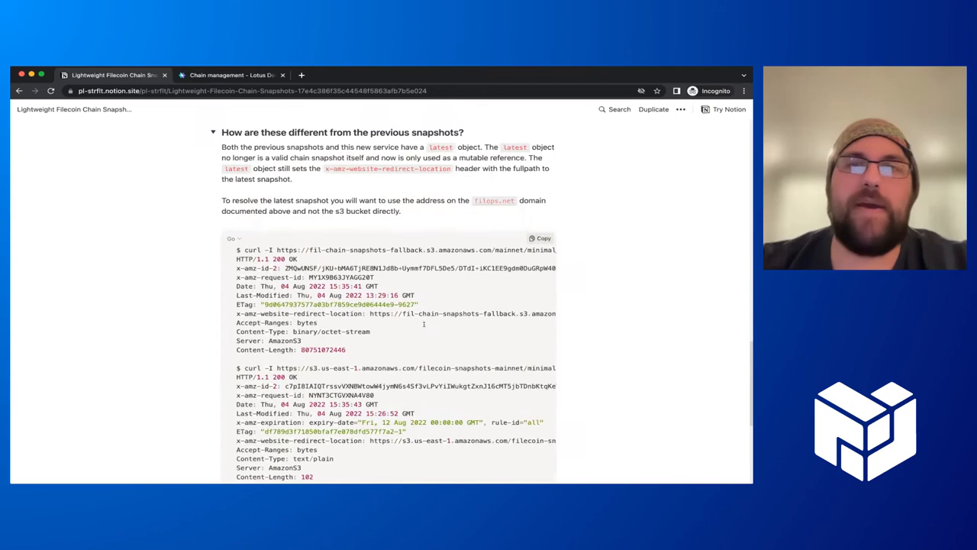
{"action": "scroll", "scroll_direction": "up", "scroll_amount": 3}
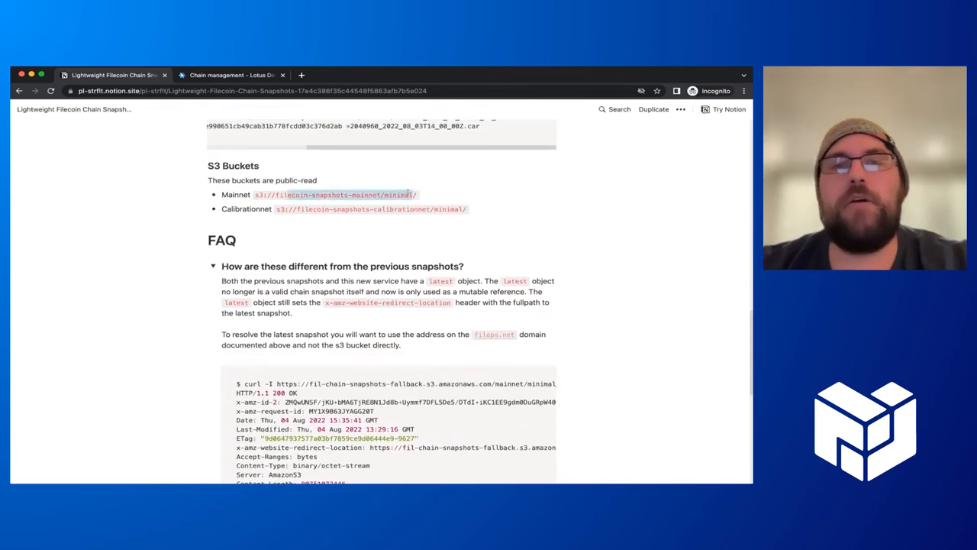
{"action": "scroll", "scroll_direction": "up", "scroll_amount": 3}
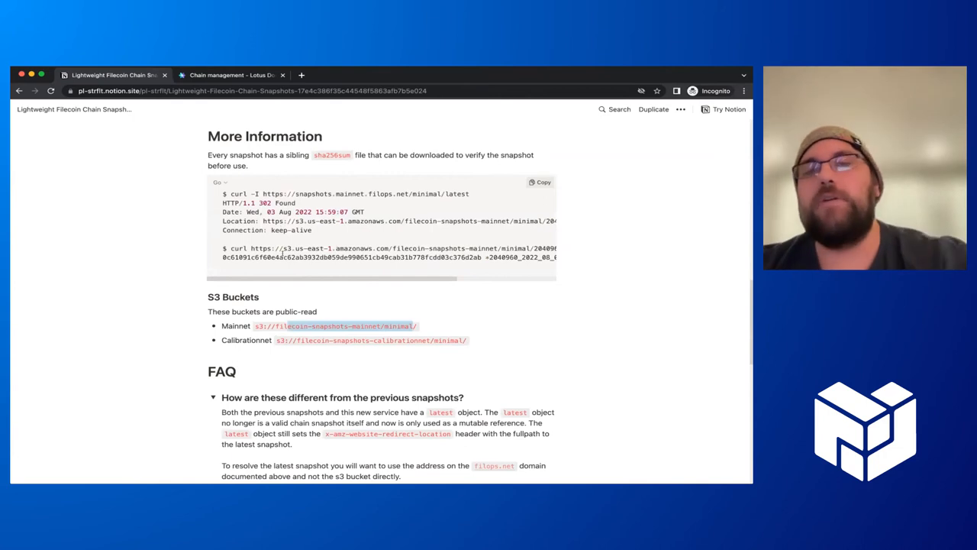
{"action": "scroll", "scroll_direction": "up", "scroll_amount": 3}
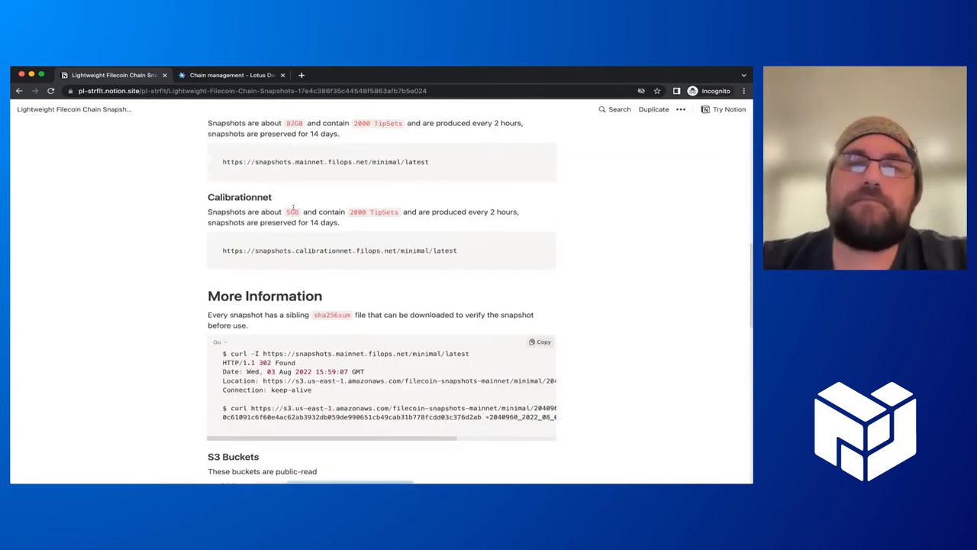
{"action": "scroll", "scroll_direction": "down", "scroll_amount": 3}
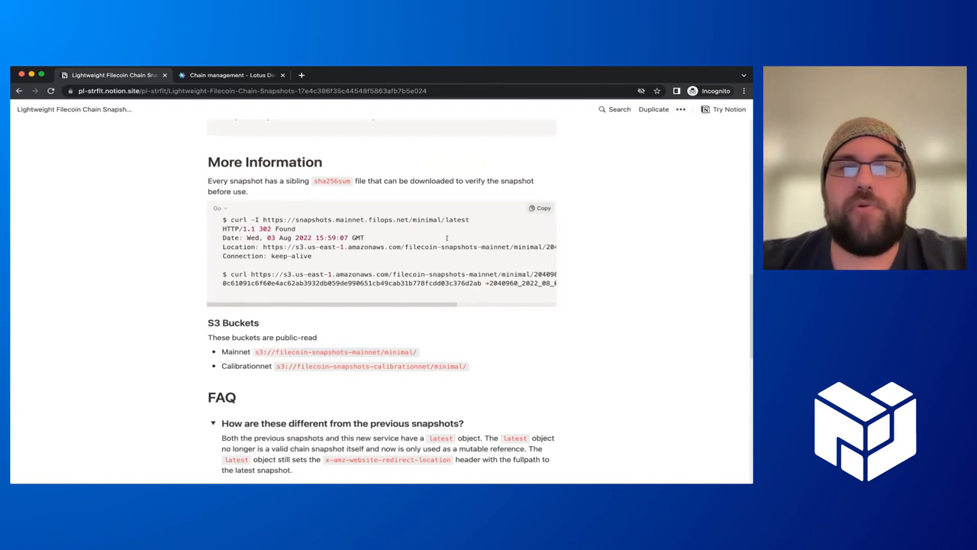
{"action": "scroll", "scroll_direction": "right", "scroll_amount": 3}
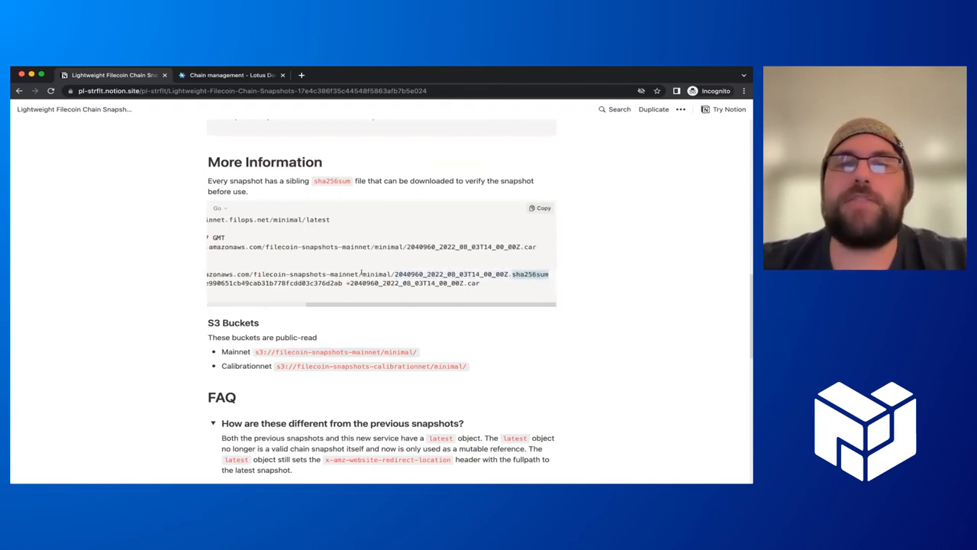
{"action": "scroll", "scroll_direction": "left", "scroll_amount": 3}
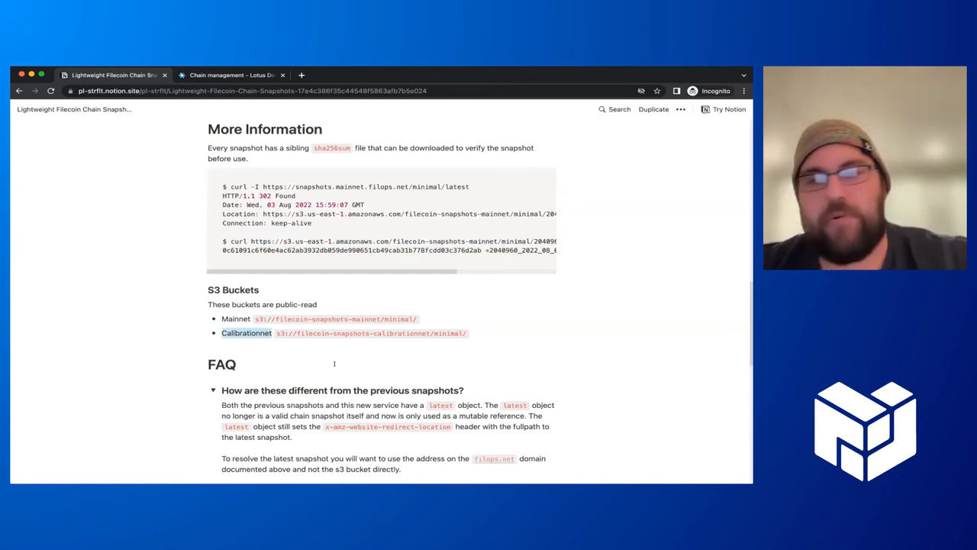
{"action": "scroll", "scroll_direction": "down", "scroll_amount": 3}
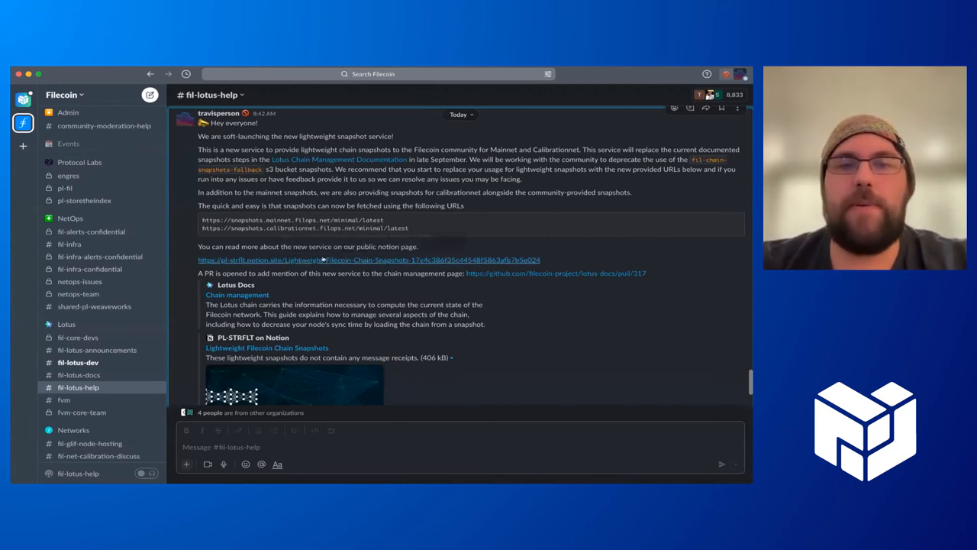
{"action": "mouse_move", "coordinate": [626, 272]}
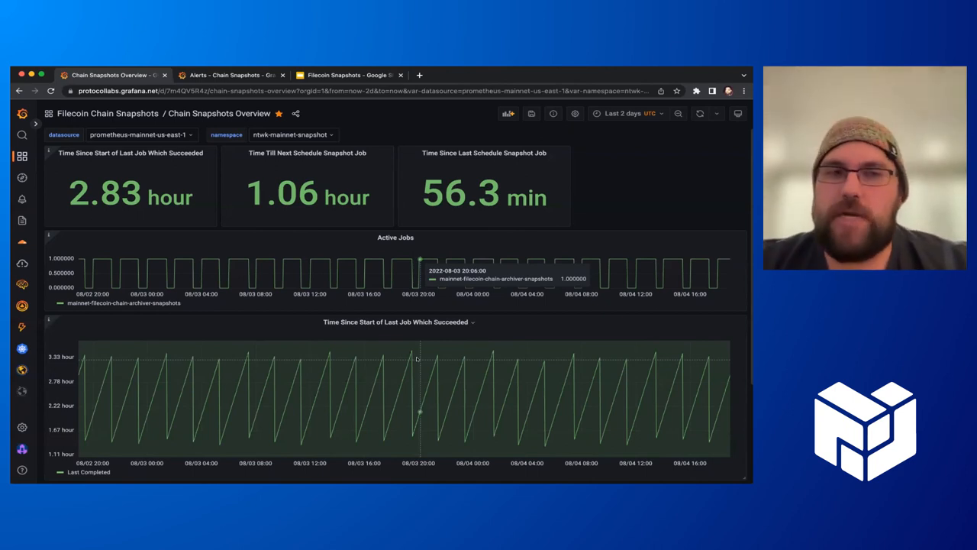
{"action": "mouse_move", "coordinate": [302, 208]}
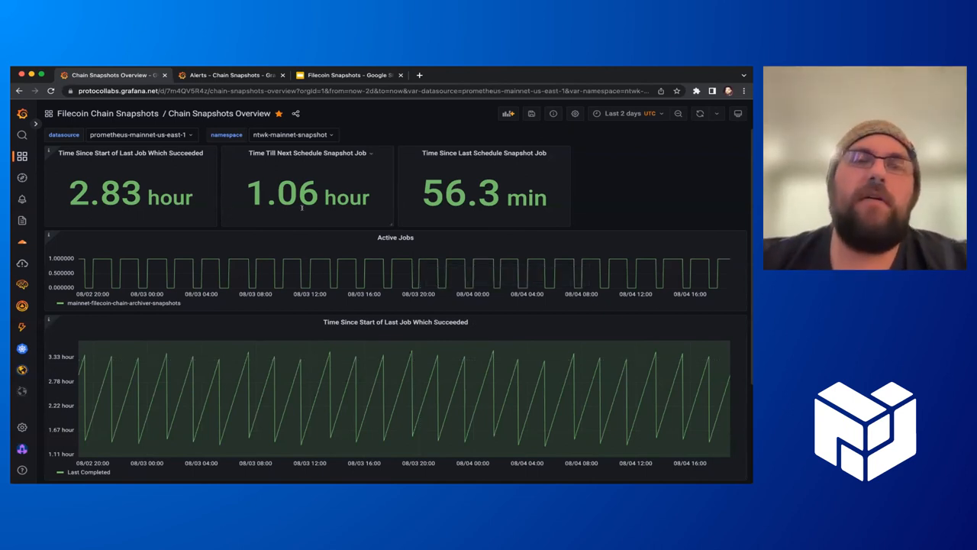
{"action": "scroll", "scroll_direction": "down", "scroll_amount": 3}
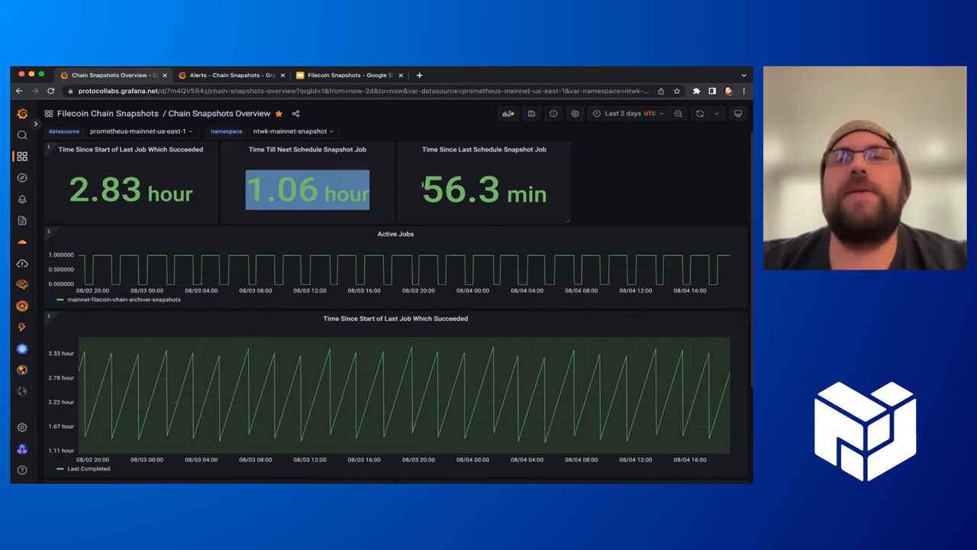
{"action": "left_click", "coordinate": [484, 191]}
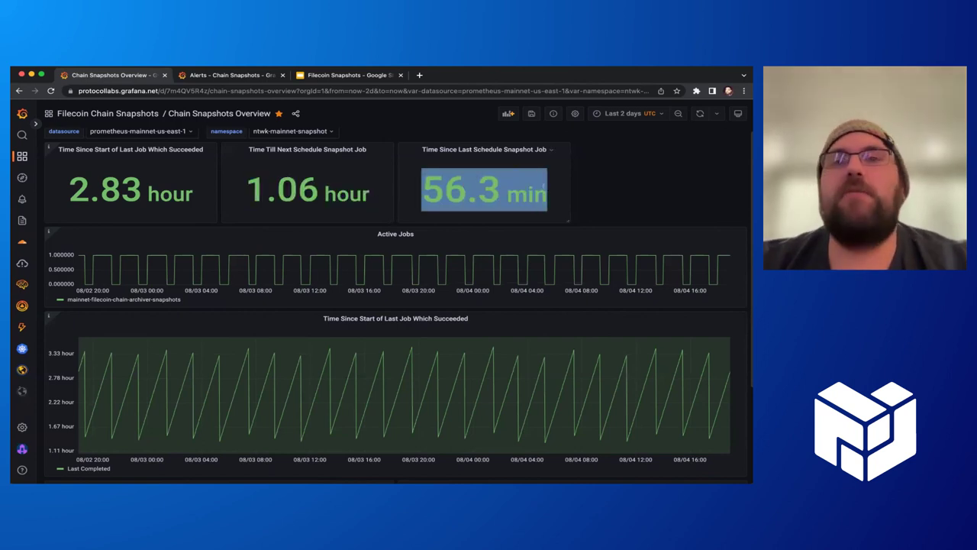
{"action": "mouse_move", "coordinate": [196, 276]}
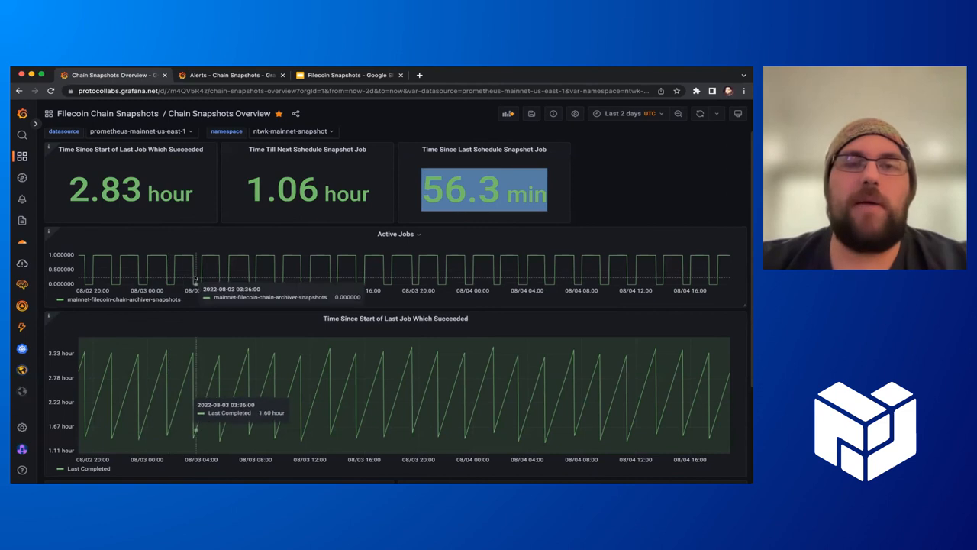
{"action": "mouse_move", "coordinate": [247, 436]}
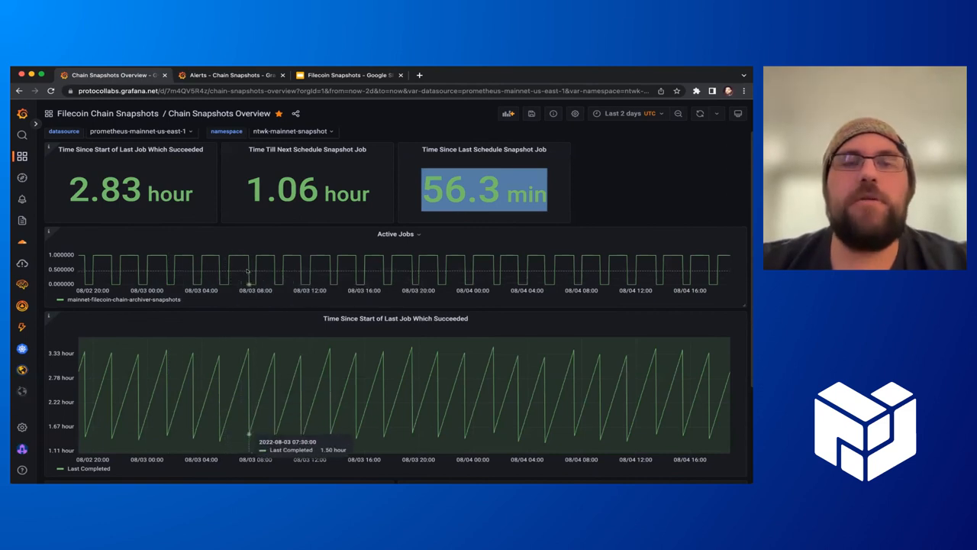
{"action": "mouse_move", "coordinate": [248, 256]}
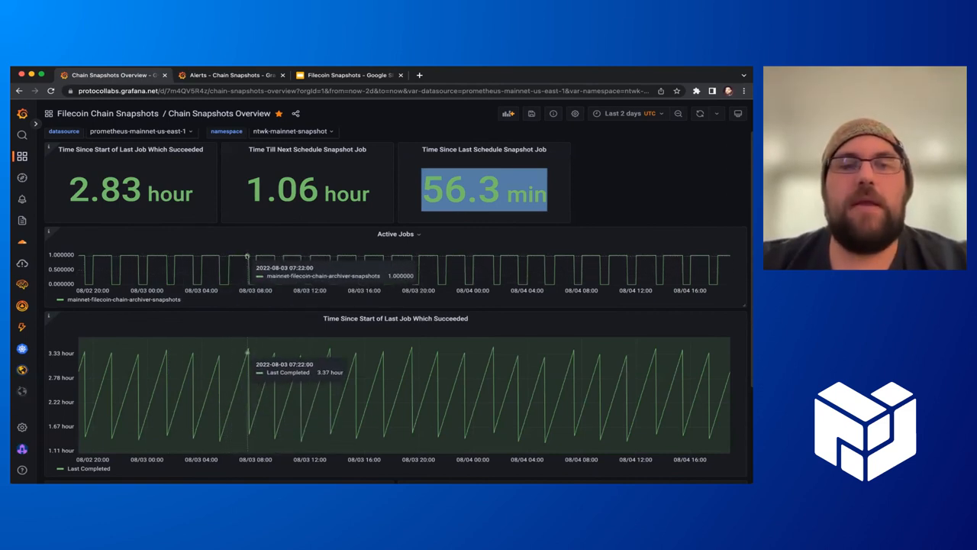
{"action": "mouse_move", "coordinate": [271, 400]}
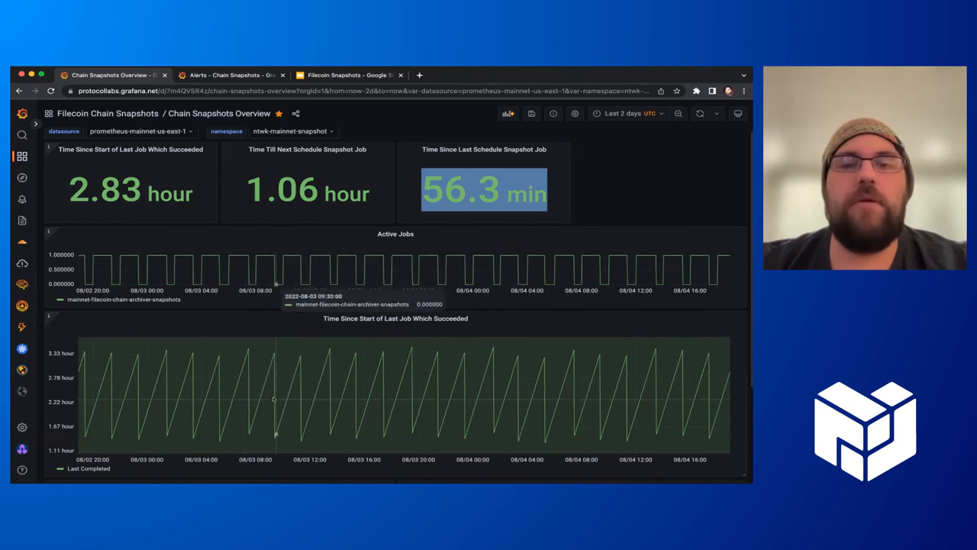
{"action": "mouse_move", "coordinate": [247, 352]}
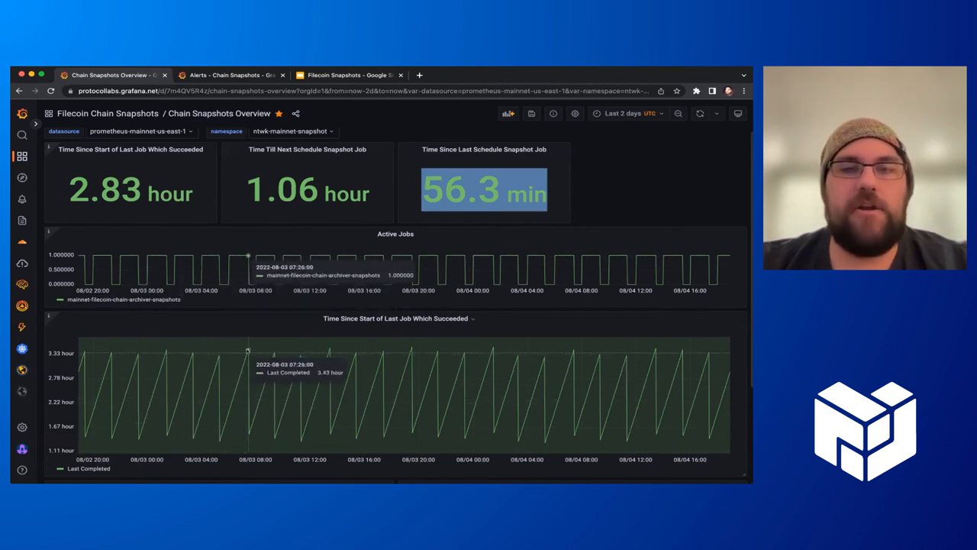
{"action": "mouse_move", "coordinate": [272, 348]}
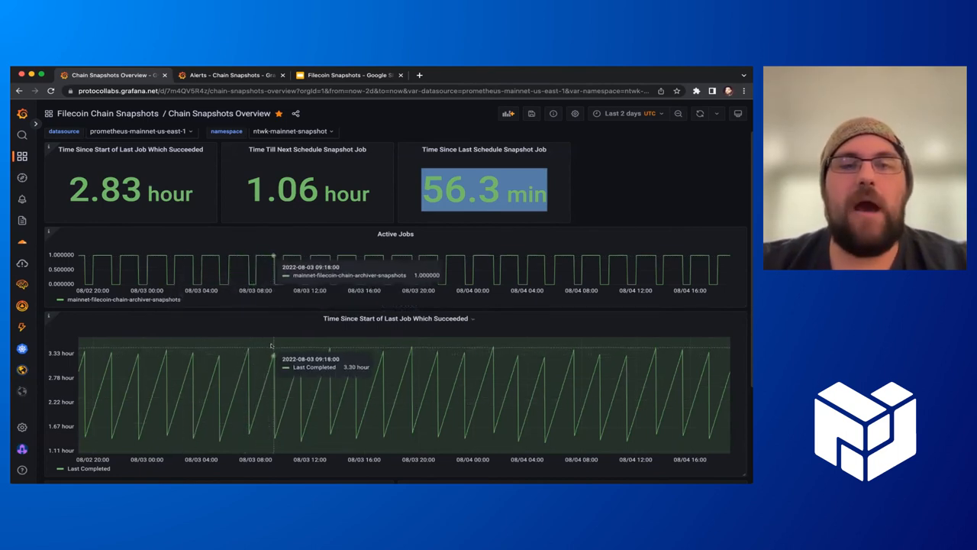
{"action": "scroll", "scroll_direction": "down", "scroll_amount": 3}
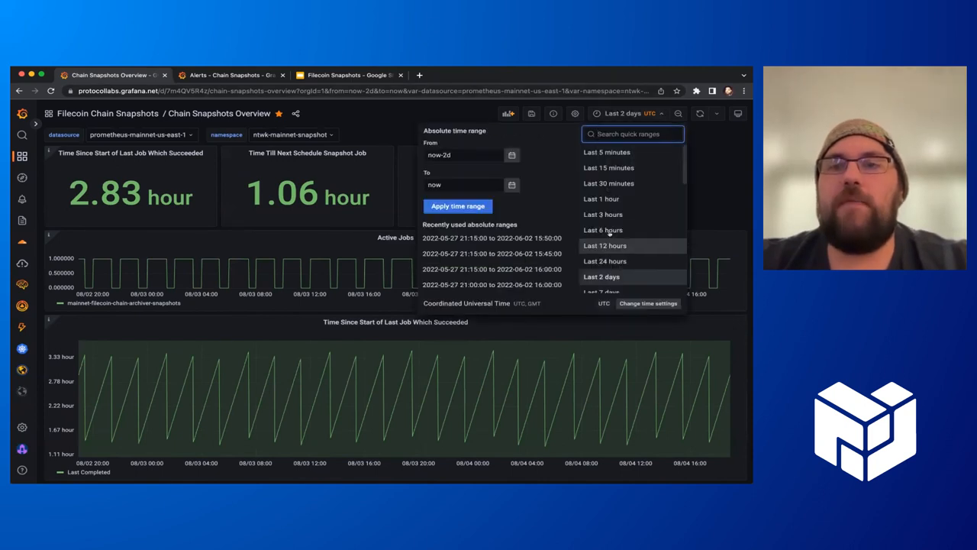
- Set the Chain Snapshots Overview dashboard range to Last 7 days and review its panels
{"action": "left_click", "coordinate": [602, 290]}
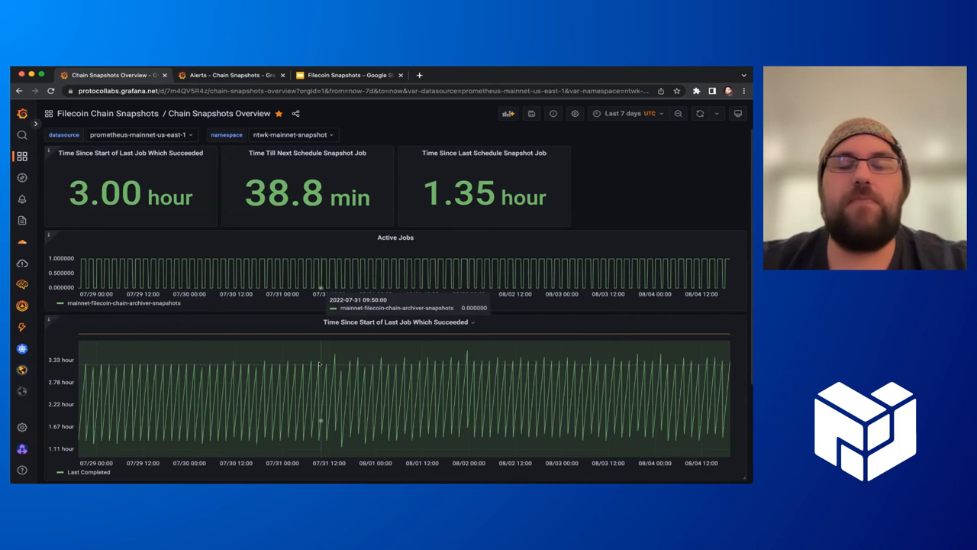
{"action": "scroll", "scroll_direction": "down", "scroll_amount": 3}
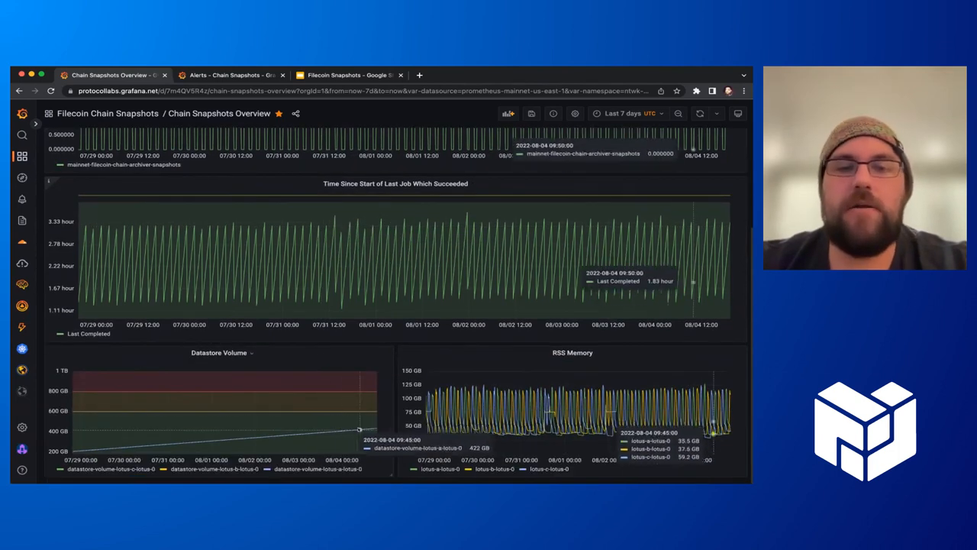
{"action": "scroll", "scroll_direction": "up", "scroll_amount": 3}
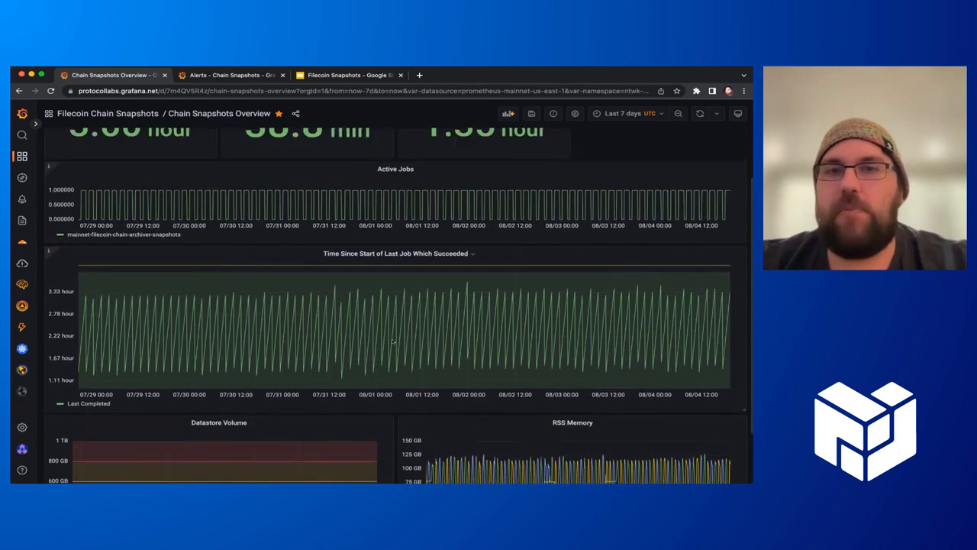
{"action": "scroll", "scroll_direction": "up", "scroll_amount": 3}
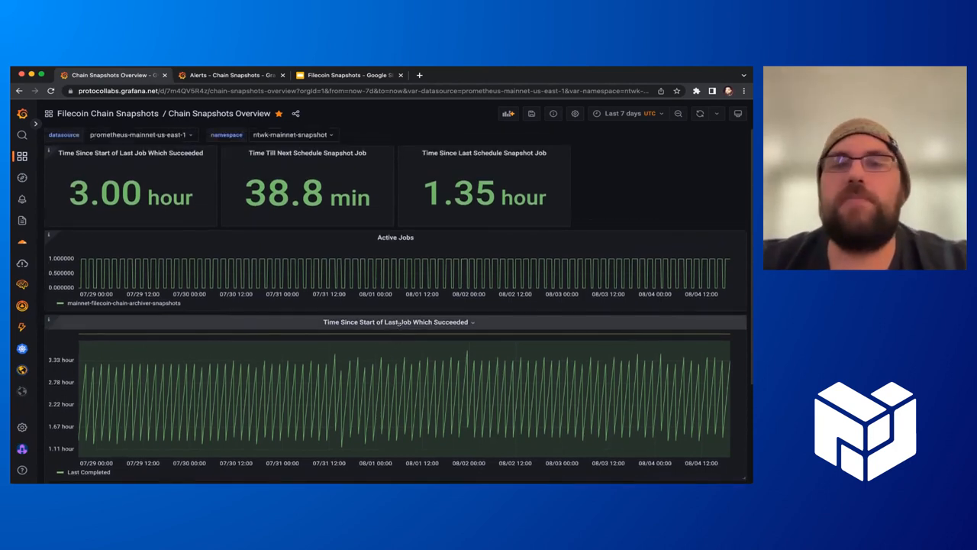